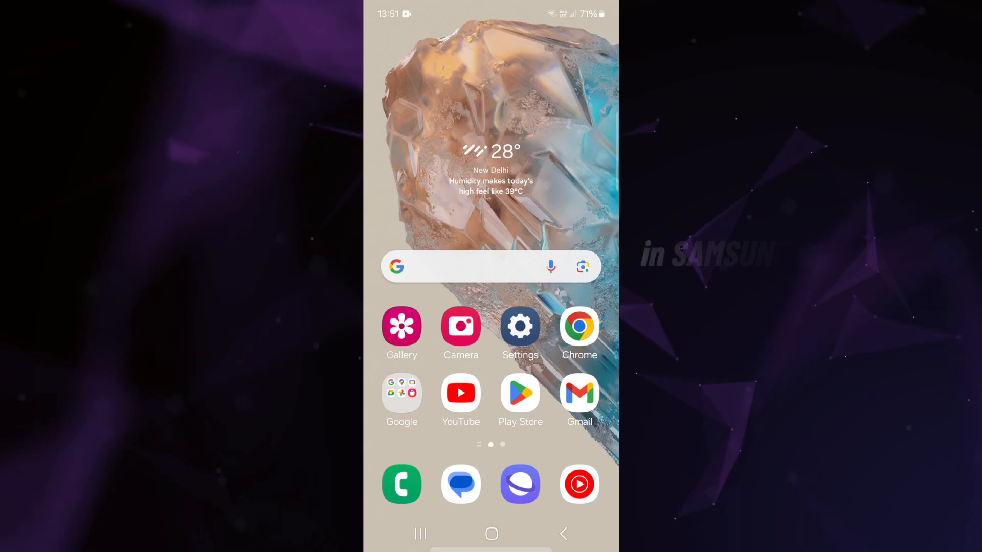
Step: Open Settings and bring the About phone / Software information entry into view
left_click(519, 322)
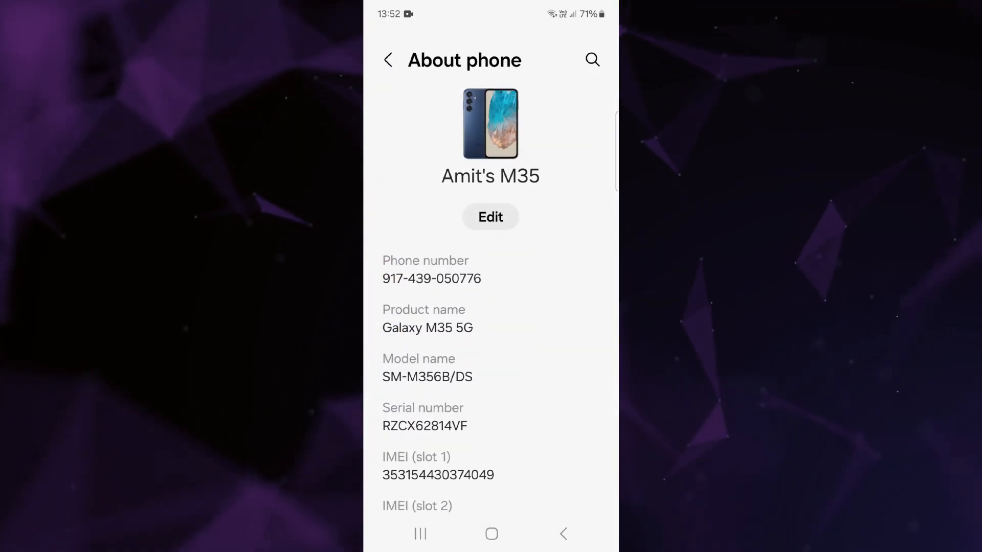
scroll("down", 3)
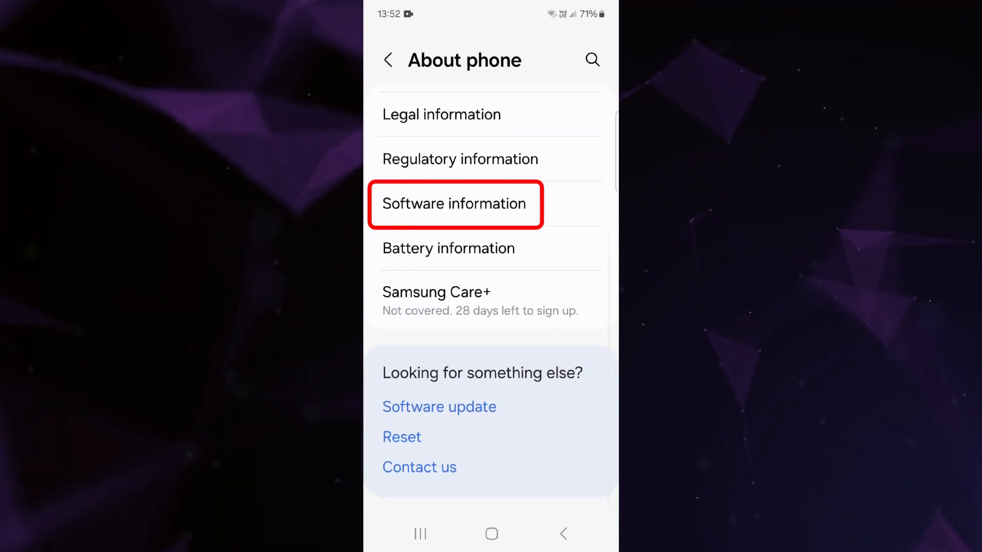
Step: Open Software information and scroll to the Build number entry, tapping it once
left_click(454, 205)
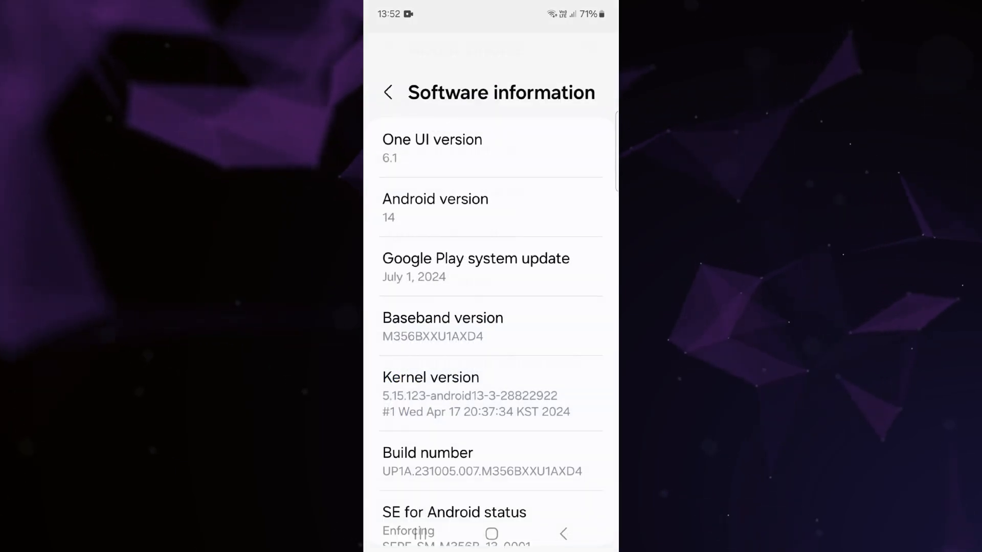
scroll("down", 3)
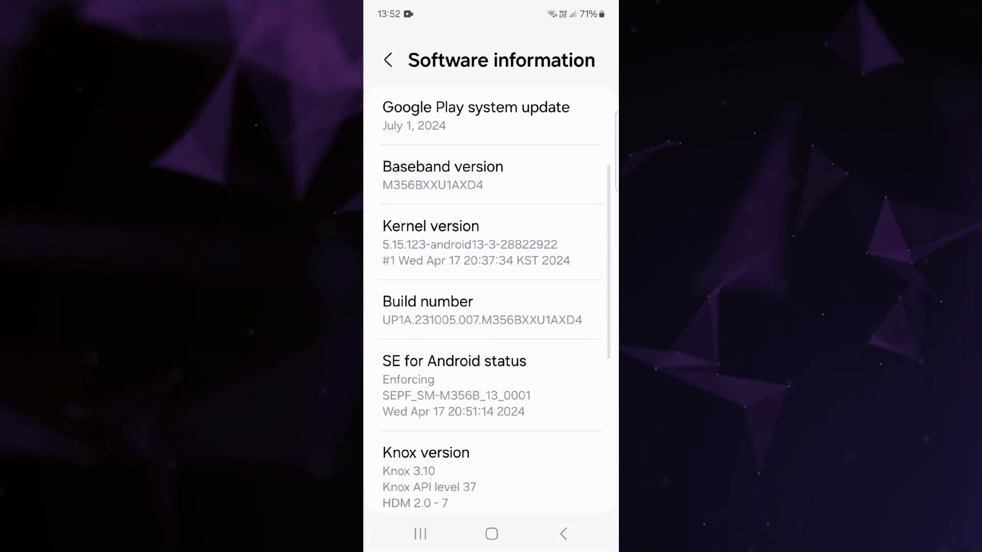
left_click(490, 307)
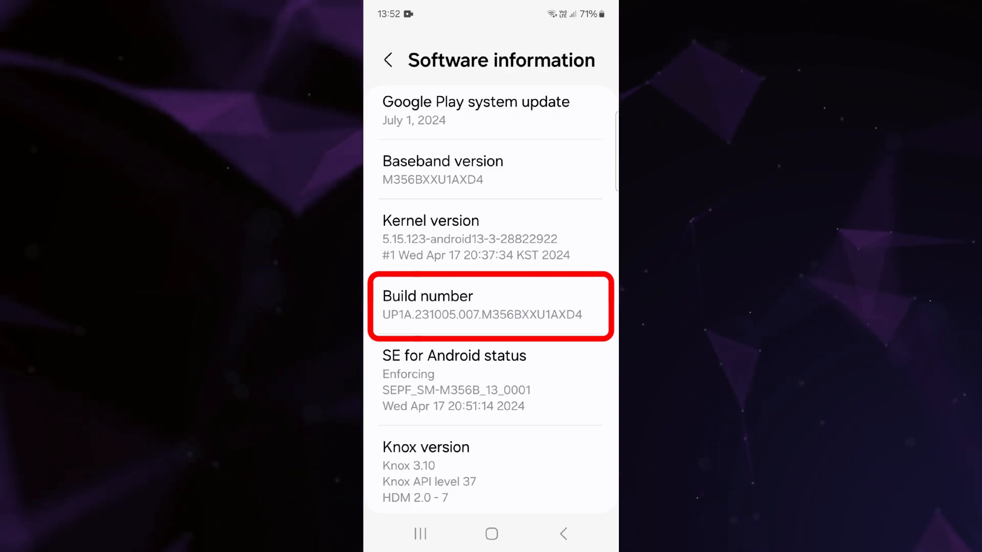
Step: Tap Build number repeatedly to unlock developer mode
left_click(490, 307)
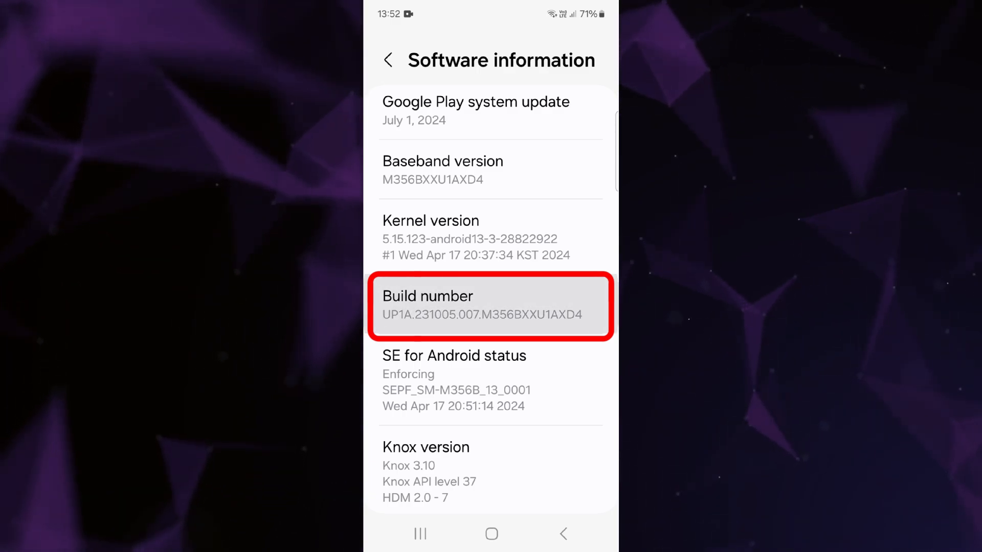
left_click(490, 307)
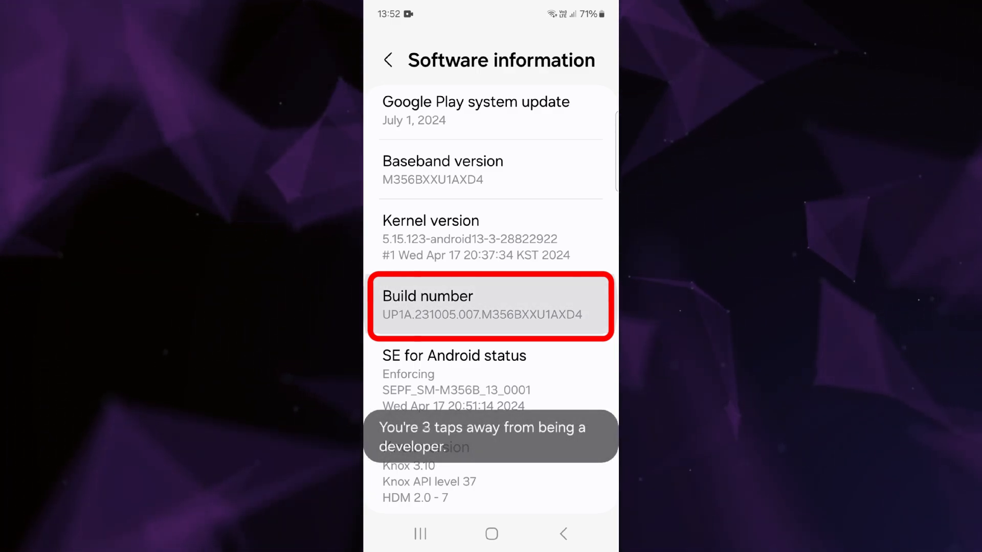
left_click(490, 307)
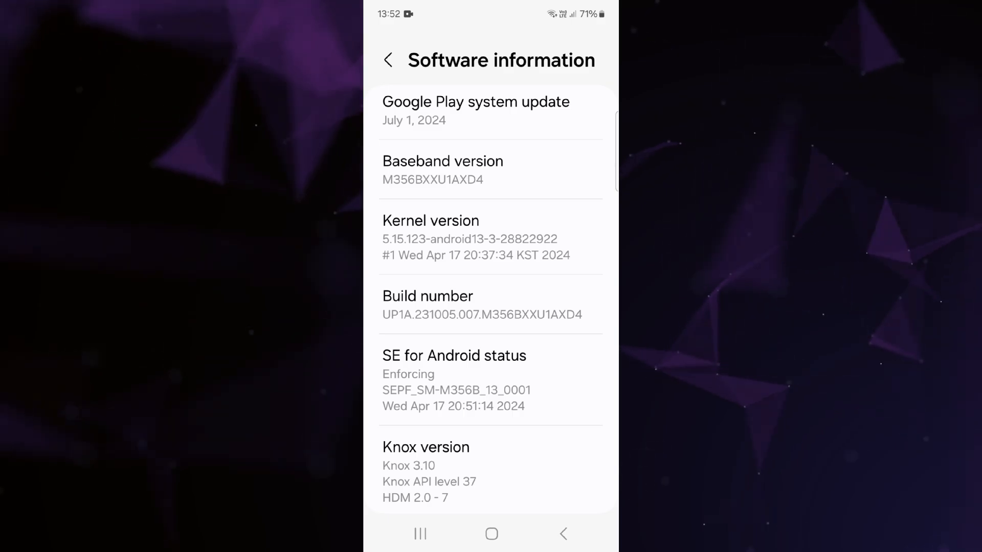
Step: Return to the main Settings list and open Developer options, shown switched On
left_click(389, 60)
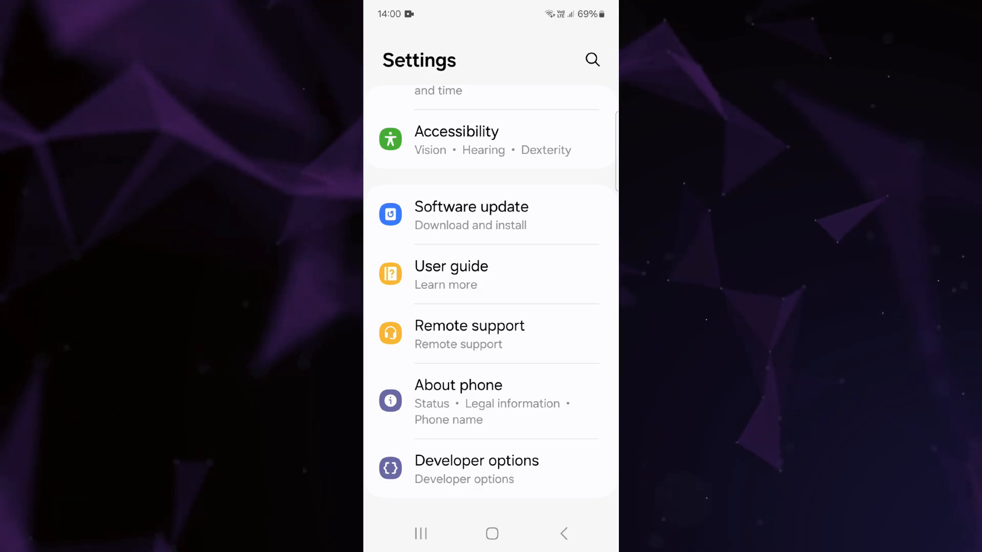
left_click(490, 469)
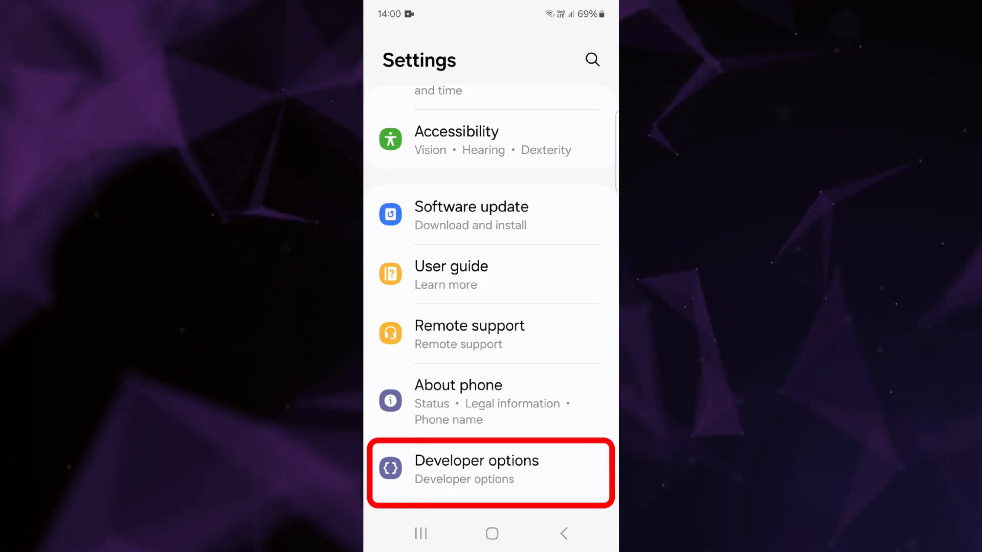
left_click(490, 460)
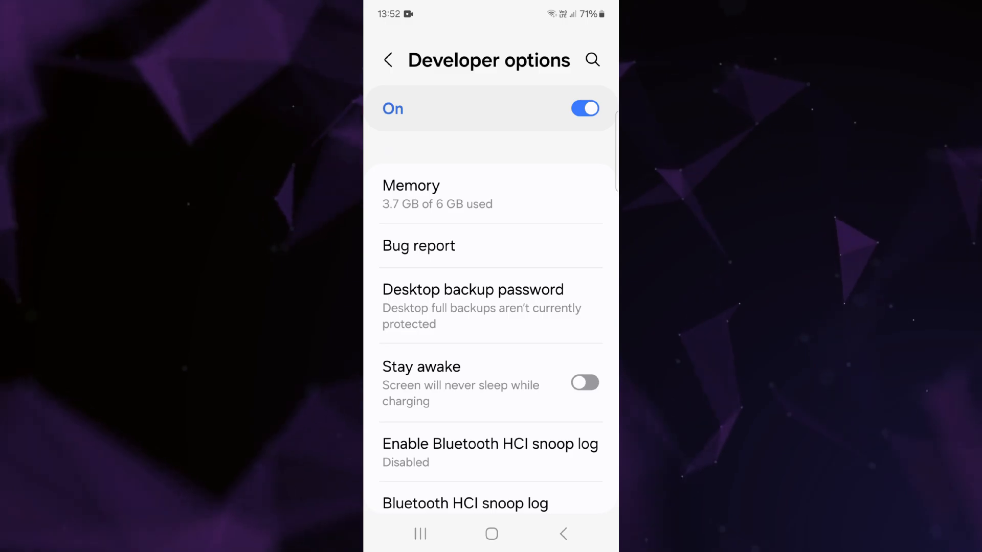